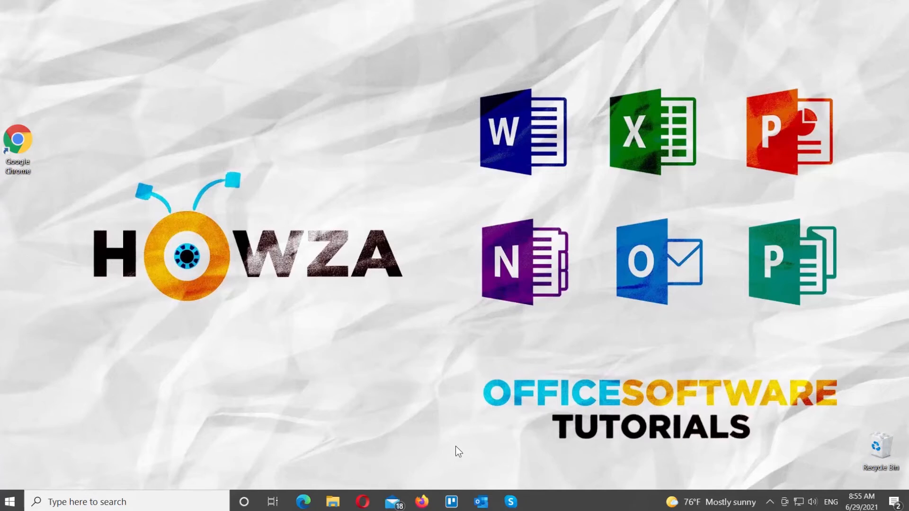
{"action": "mouse_move", "coordinate": [78, 196]}
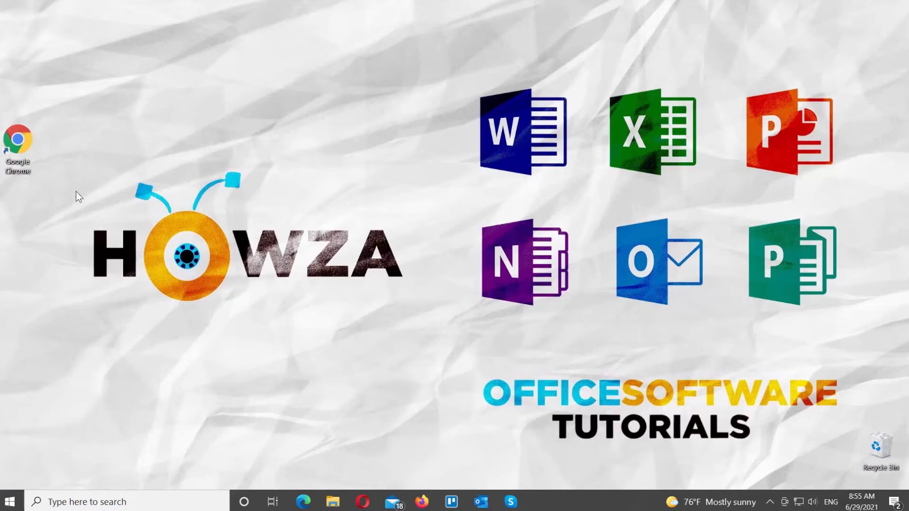
Launch Google Chrome from the desktop shortcut to show the Skype online page
{"action": "double_click", "coordinate": [17, 139]}
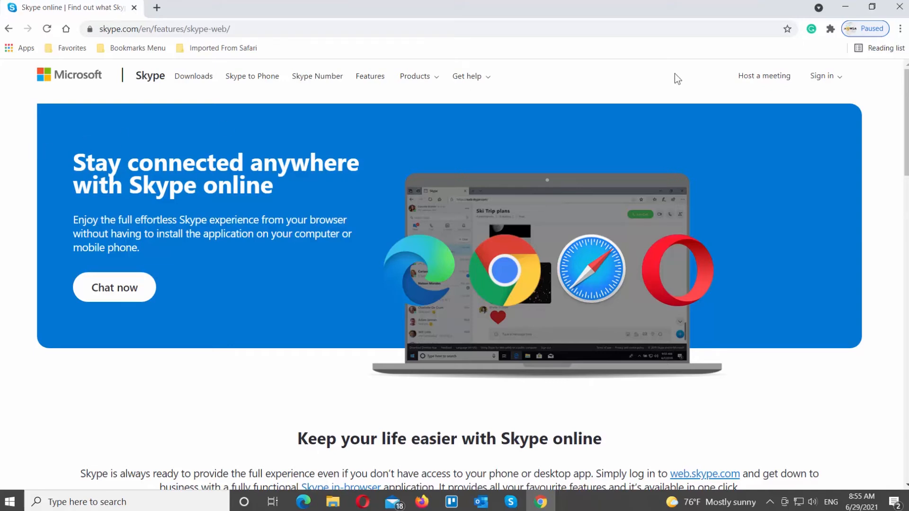
Sign in to Skype My account and choose Change password from the sidebar
{"action": "left_click", "coordinate": [822, 76]}
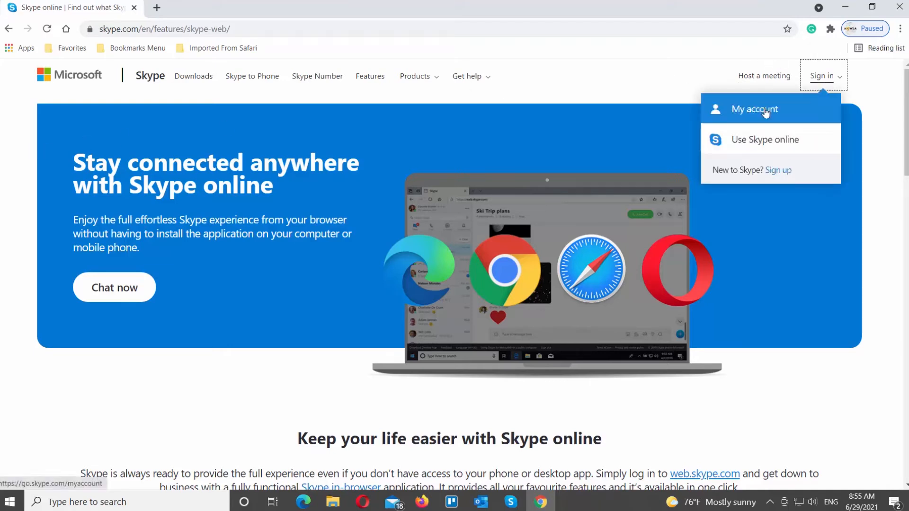
{"action": "left_click", "coordinate": [754, 110]}
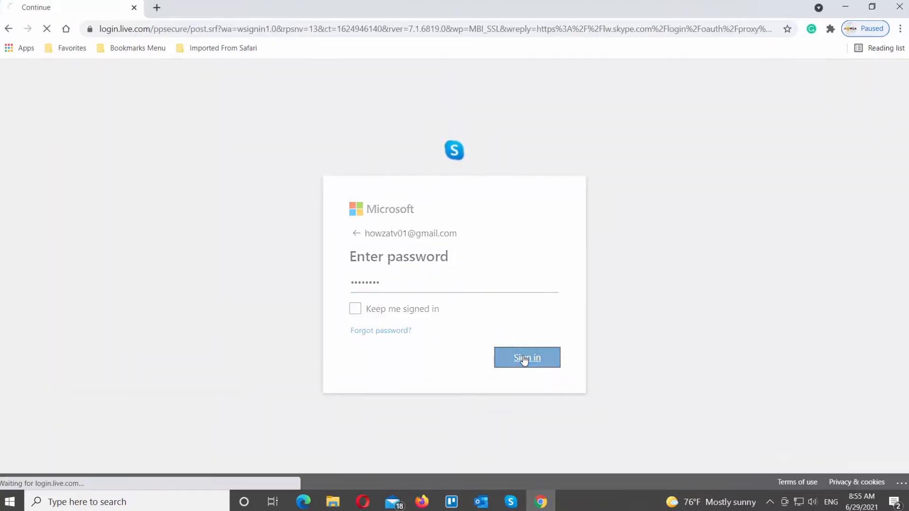
{"action": "left_click", "coordinate": [526, 357]}
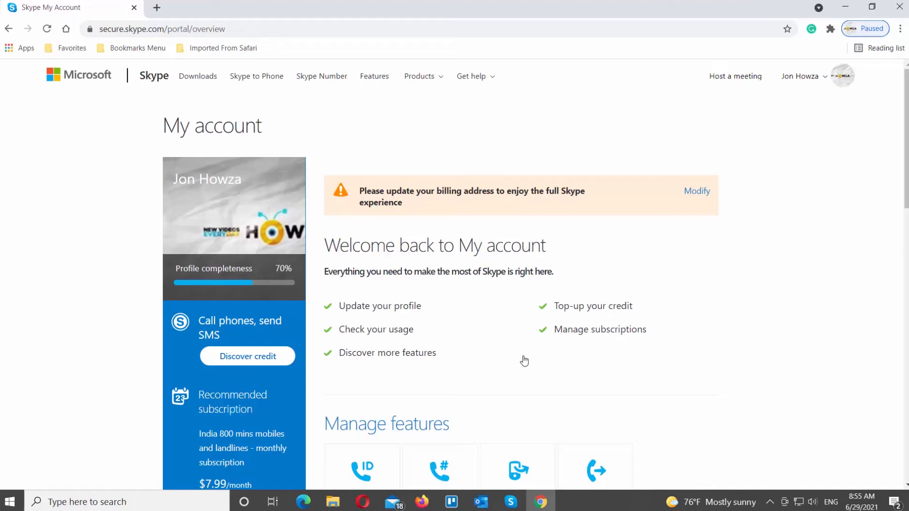
{"action": "scroll", "scroll_direction": "down", "scroll_amount": 3}
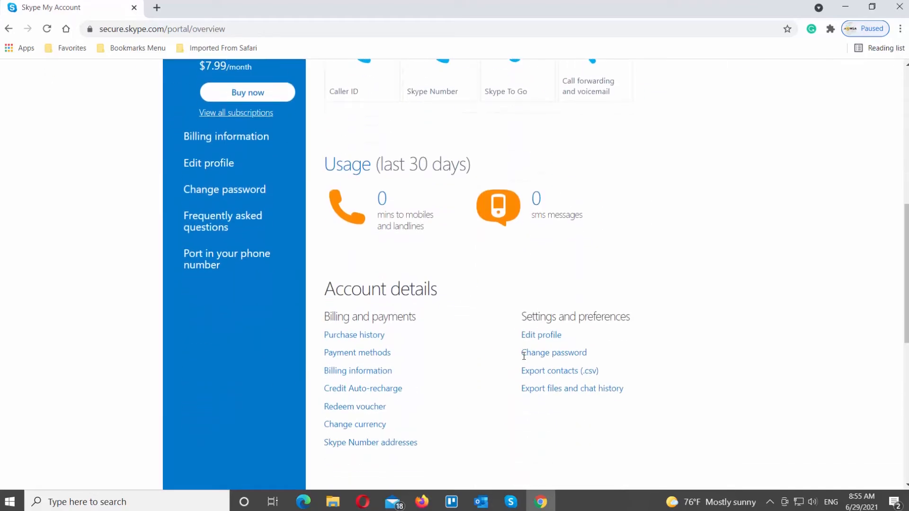
{"action": "mouse_move", "coordinate": [225, 189]}
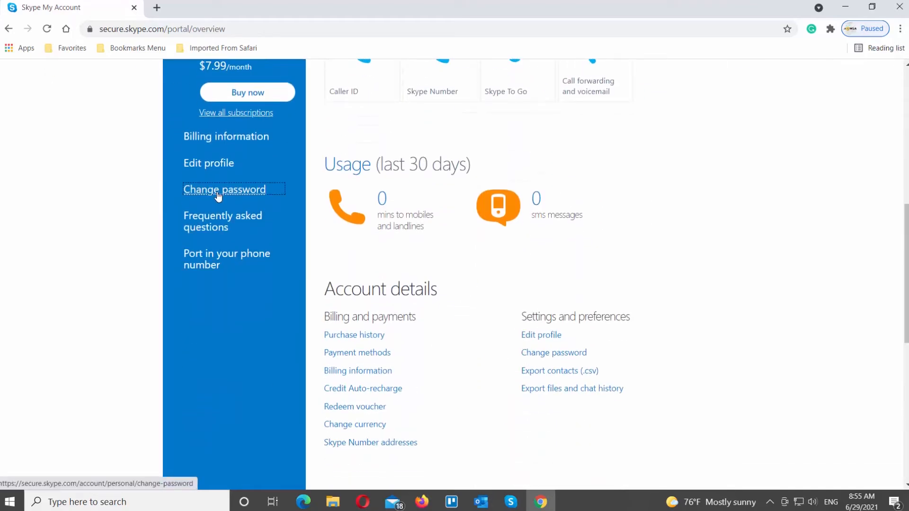
{"action": "left_click", "coordinate": [223, 189]}
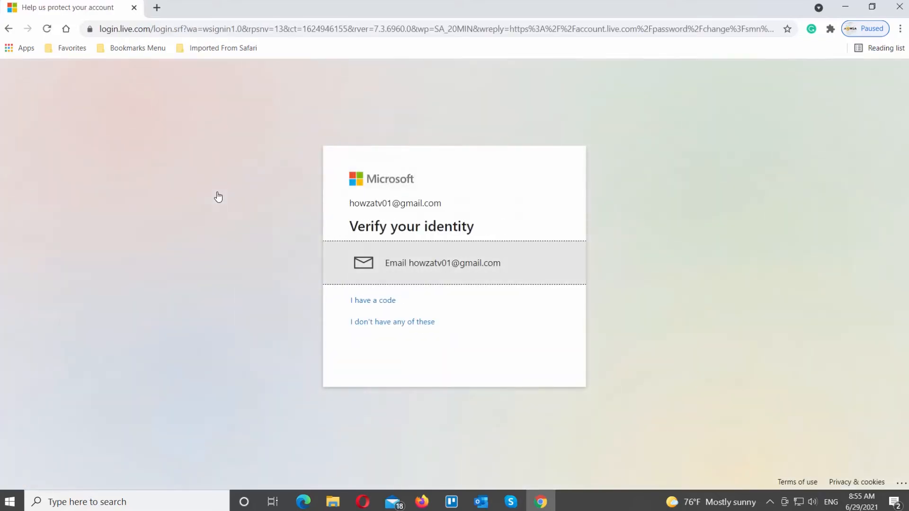
{"action": "mouse_move", "coordinate": [444, 269]}
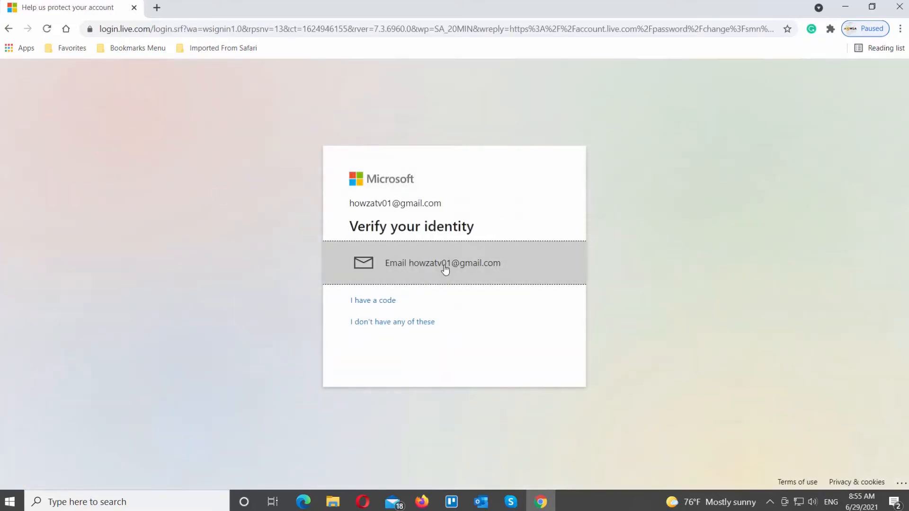
Verify identity with a security code sent by email to open the password form
{"action": "left_click", "coordinate": [442, 263]}
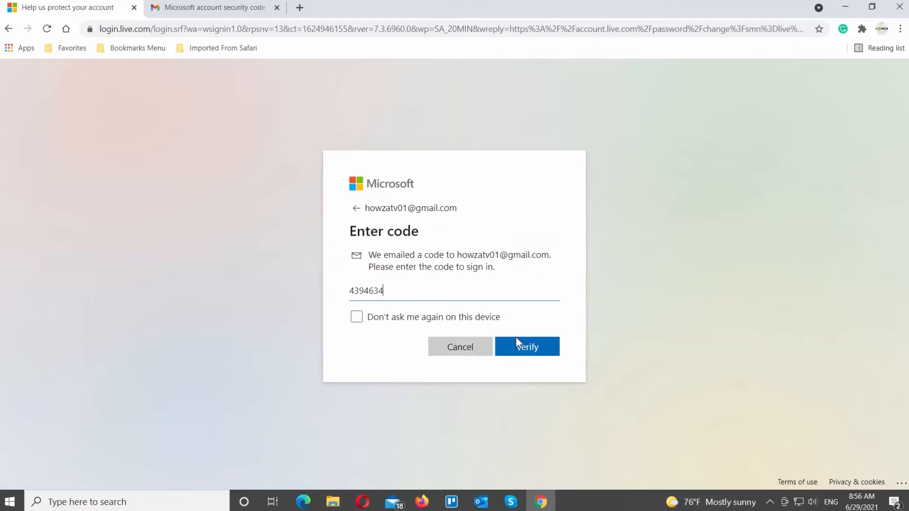
{"action": "left_click", "coordinate": [525, 346]}
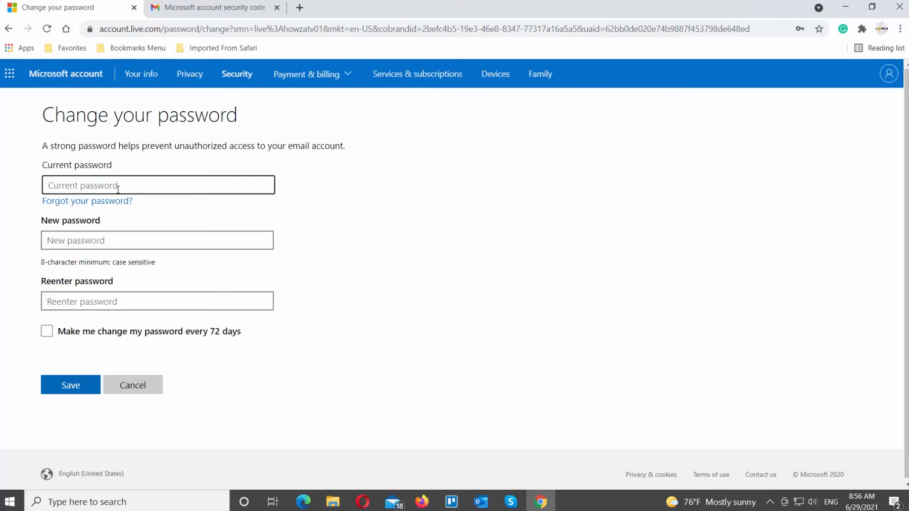
{"action": "left_click", "coordinate": [156, 240]}
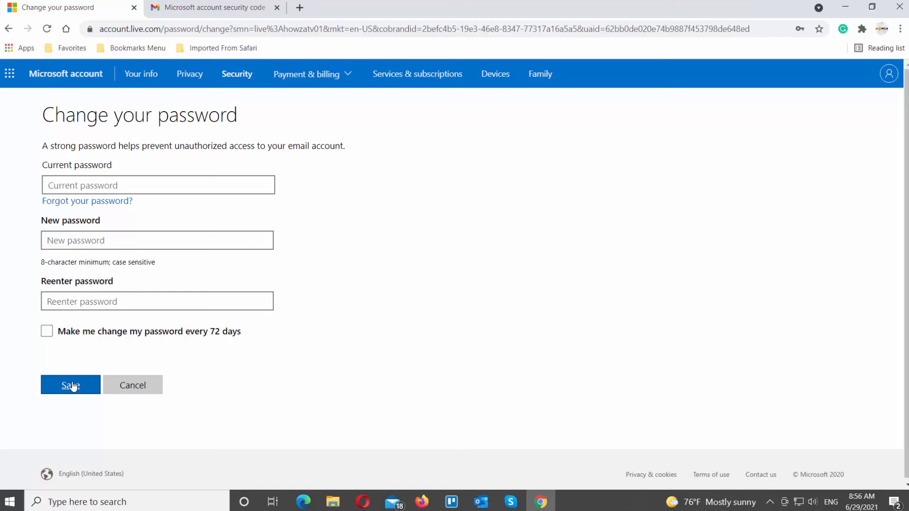
{"action": "mouse_move", "coordinate": [597, 165]}
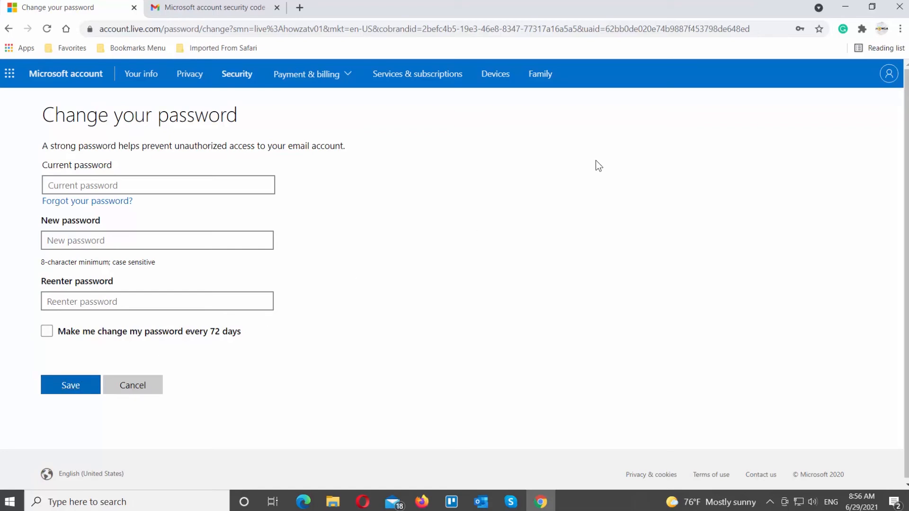